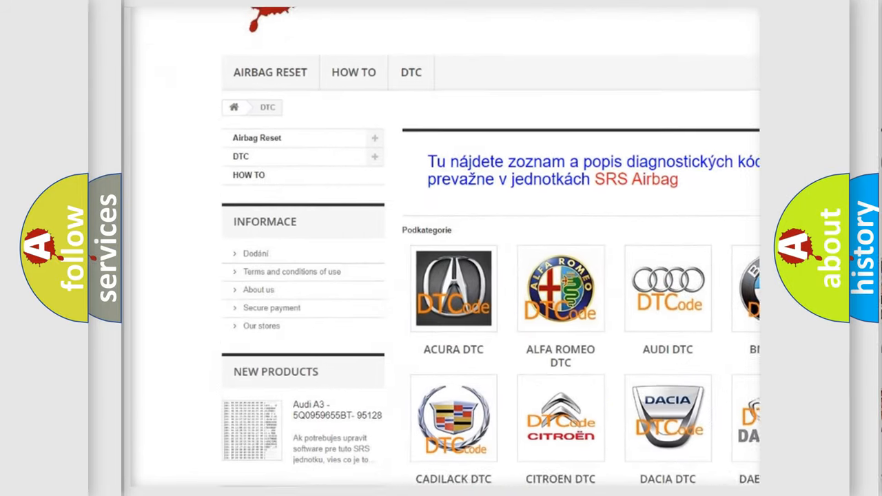
pyautogui.scroll(-3)
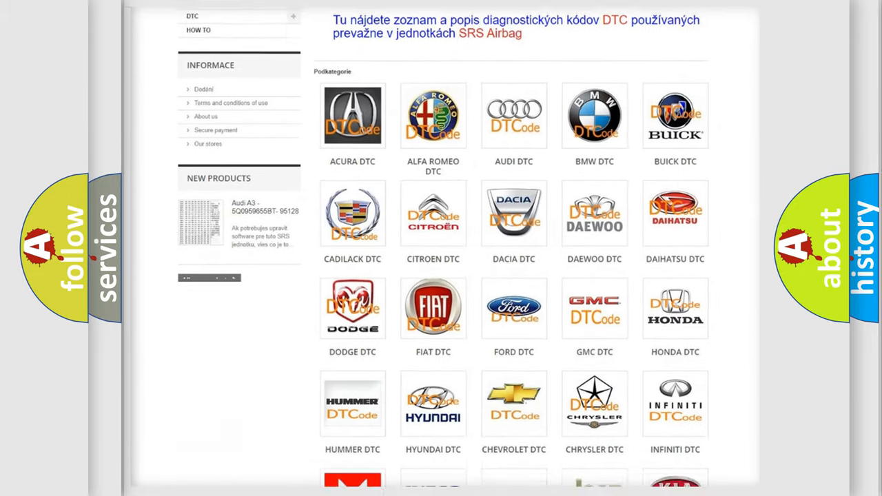
pyautogui.scroll(-3)
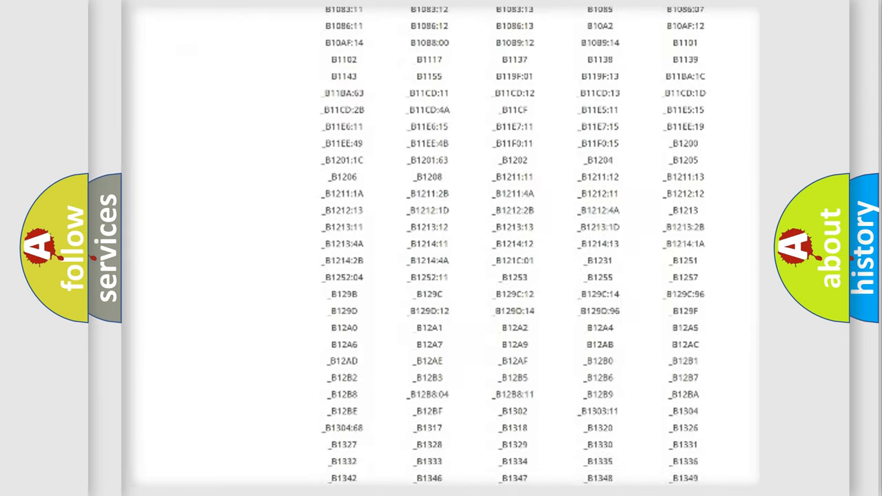
pyautogui.scroll(-3)
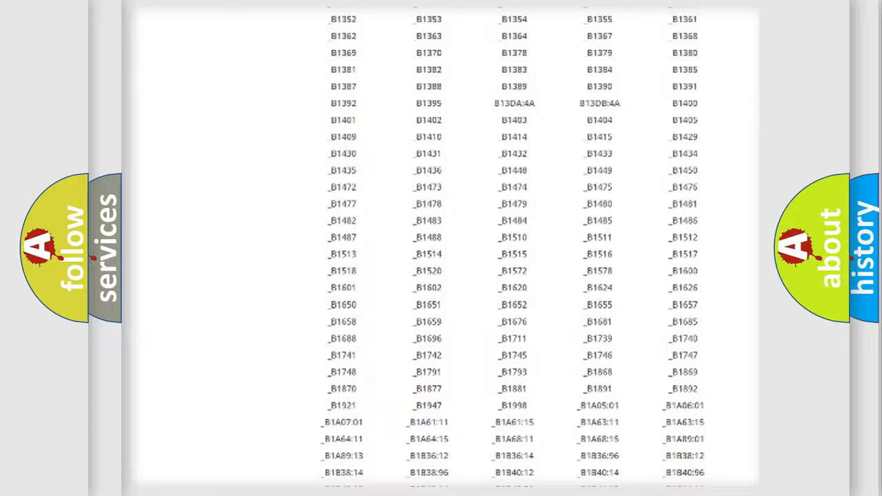